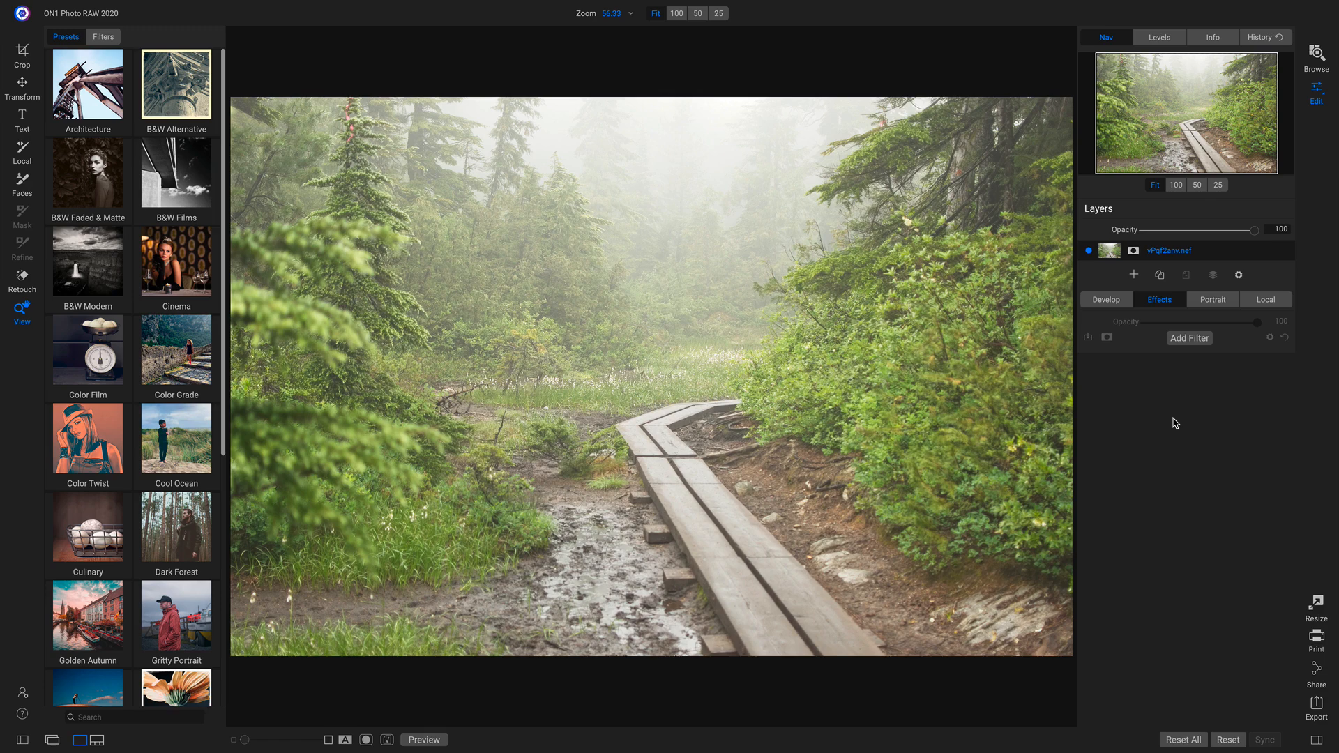
{"action": "mouse_move", "coordinate": [674, 345]}
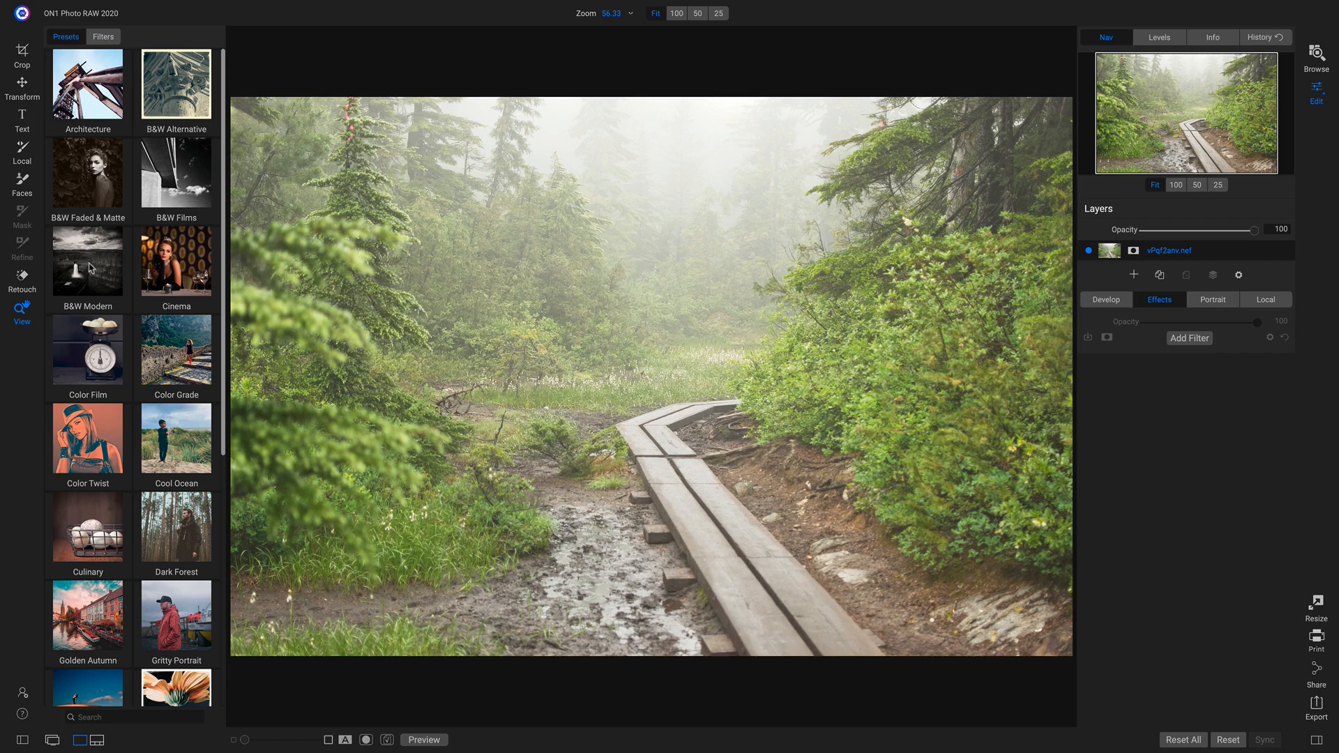
Browse the B&W Modern preset collection's black-and-white thumbnails.
{"action": "left_click", "coordinate": [87, 262]}
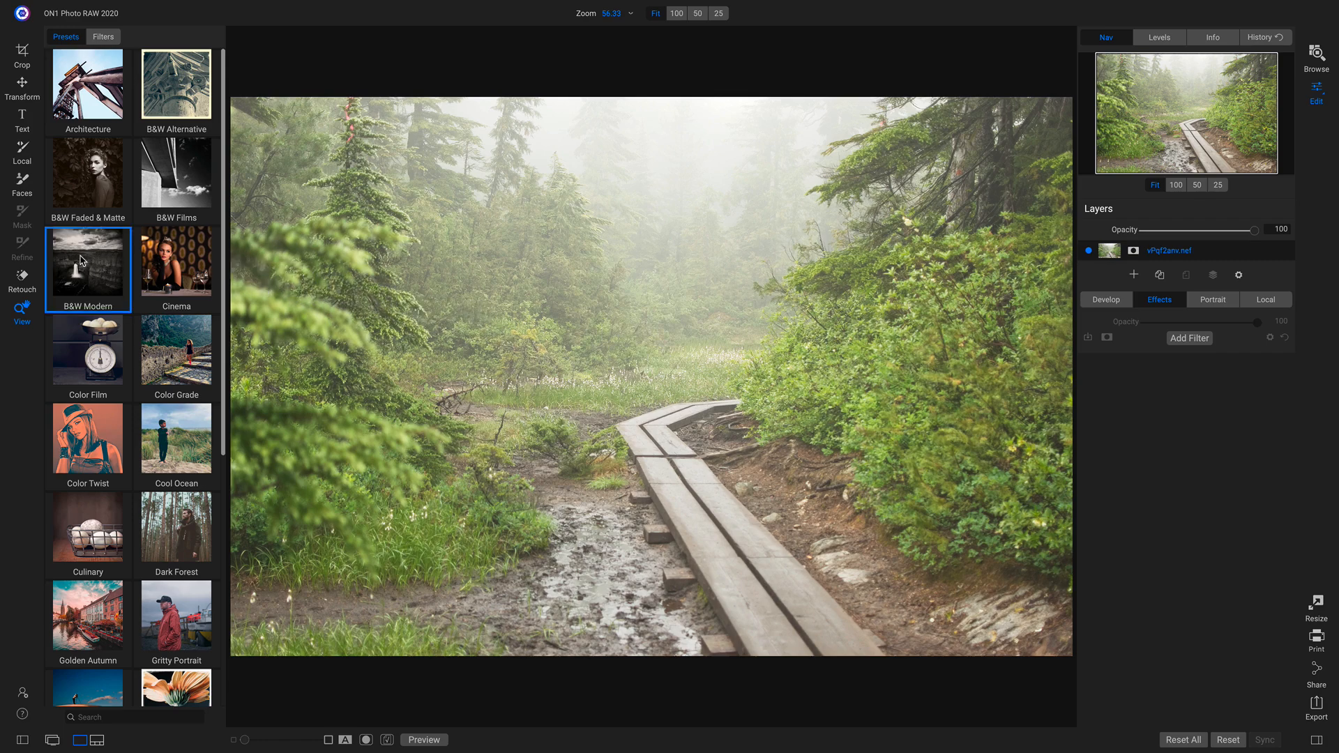
{"action": "left_click", "coordinate": [86, 265]}
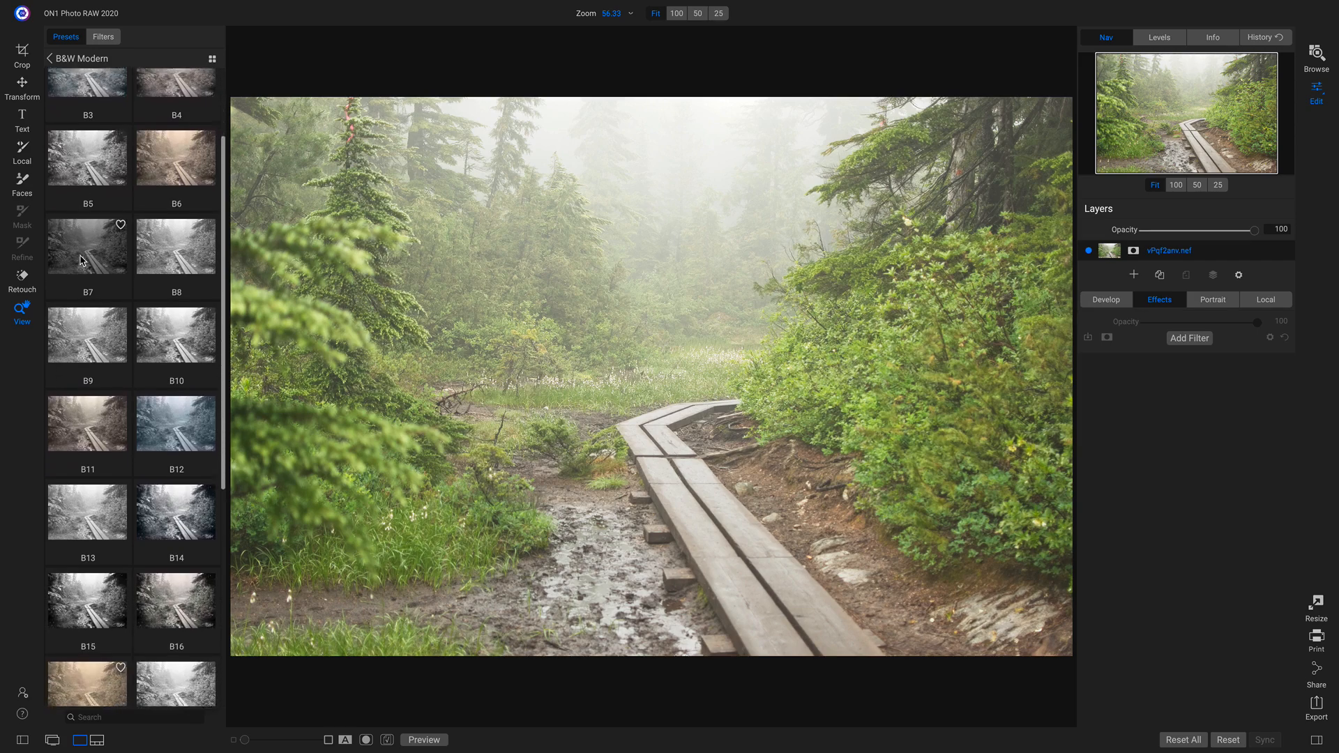
{"action": "scroll", "scroll_direction": "down", "scroll_amount": 3}
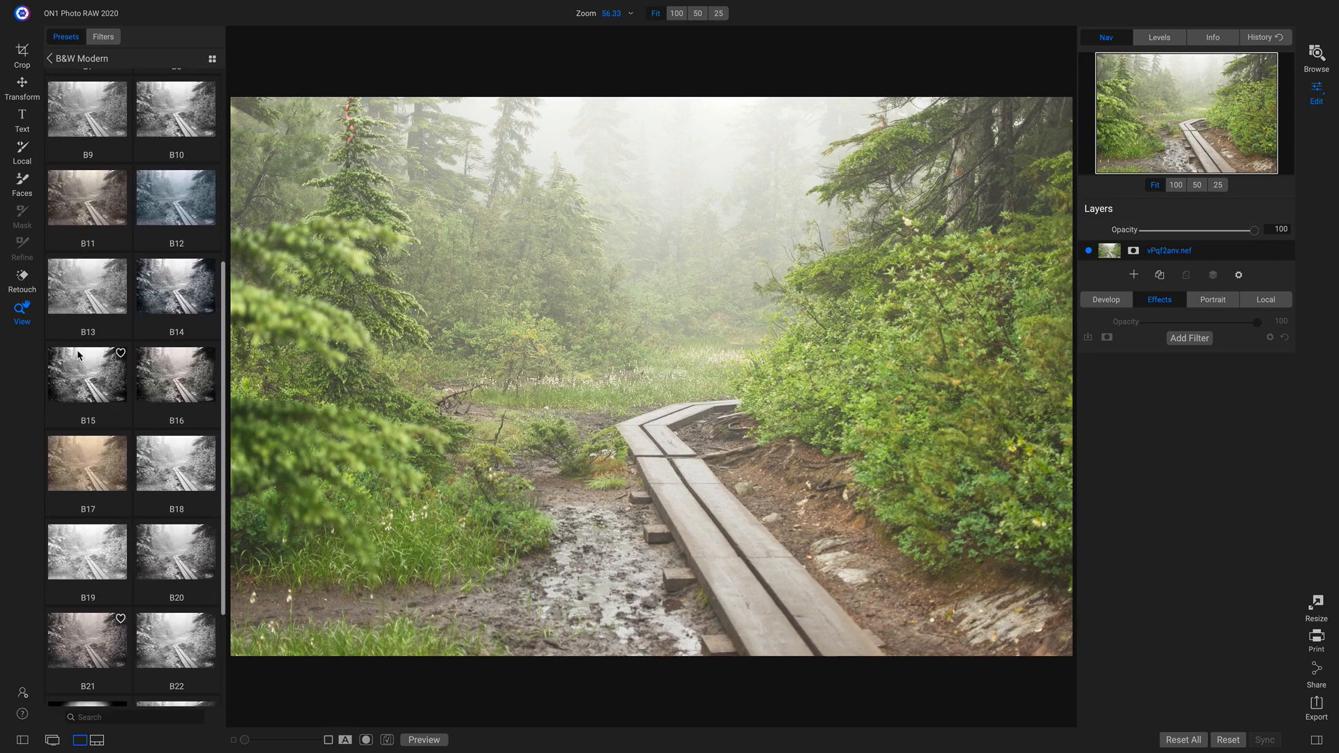
Apply the B15 preset to turn the boardwalk photo black and white.
{"action": "left_click", "coordinate": [87, 373]}
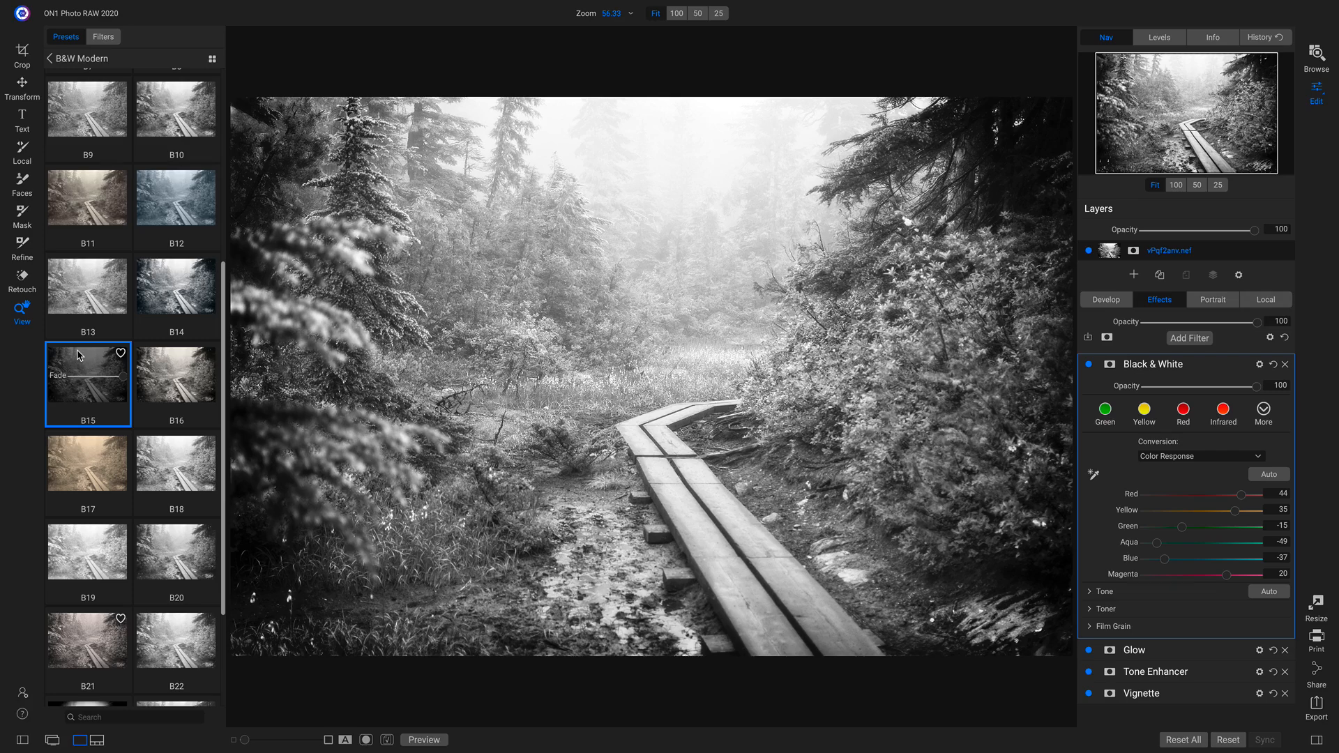
{"action": "mouse_move", "coordinate": [785, 401]}
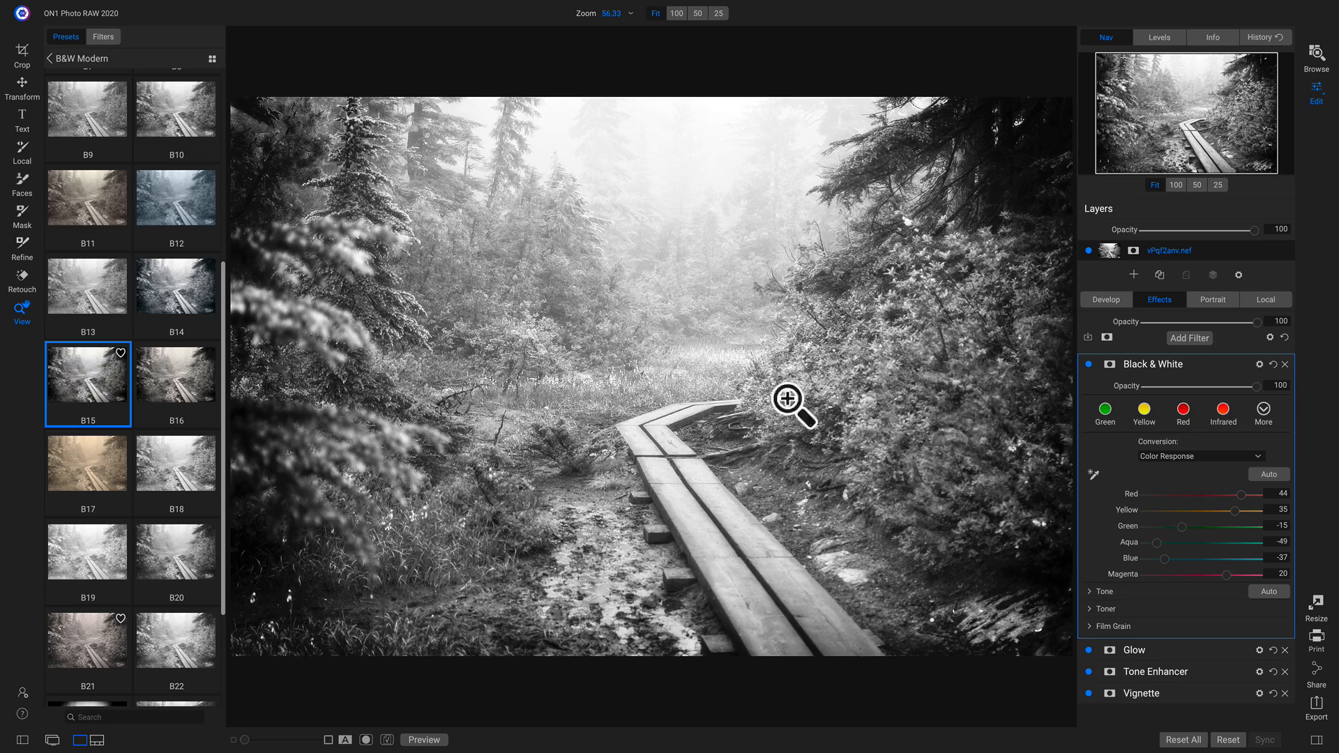
{"action": "mouse_move", "coordinate": [1230, 545]}
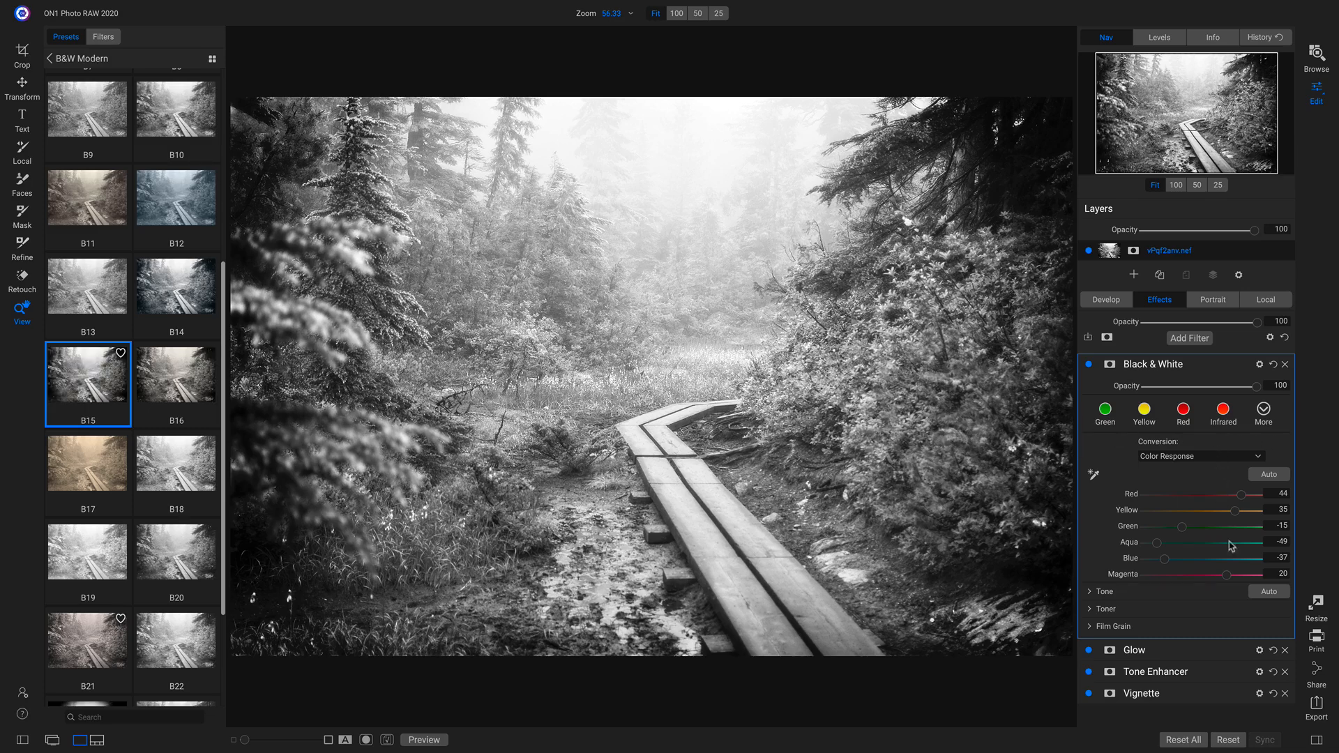
Set the Glow filter's blend mode to Multiply for a darker look.
{"action": "left_click", "coordinate": [1134, 650]}
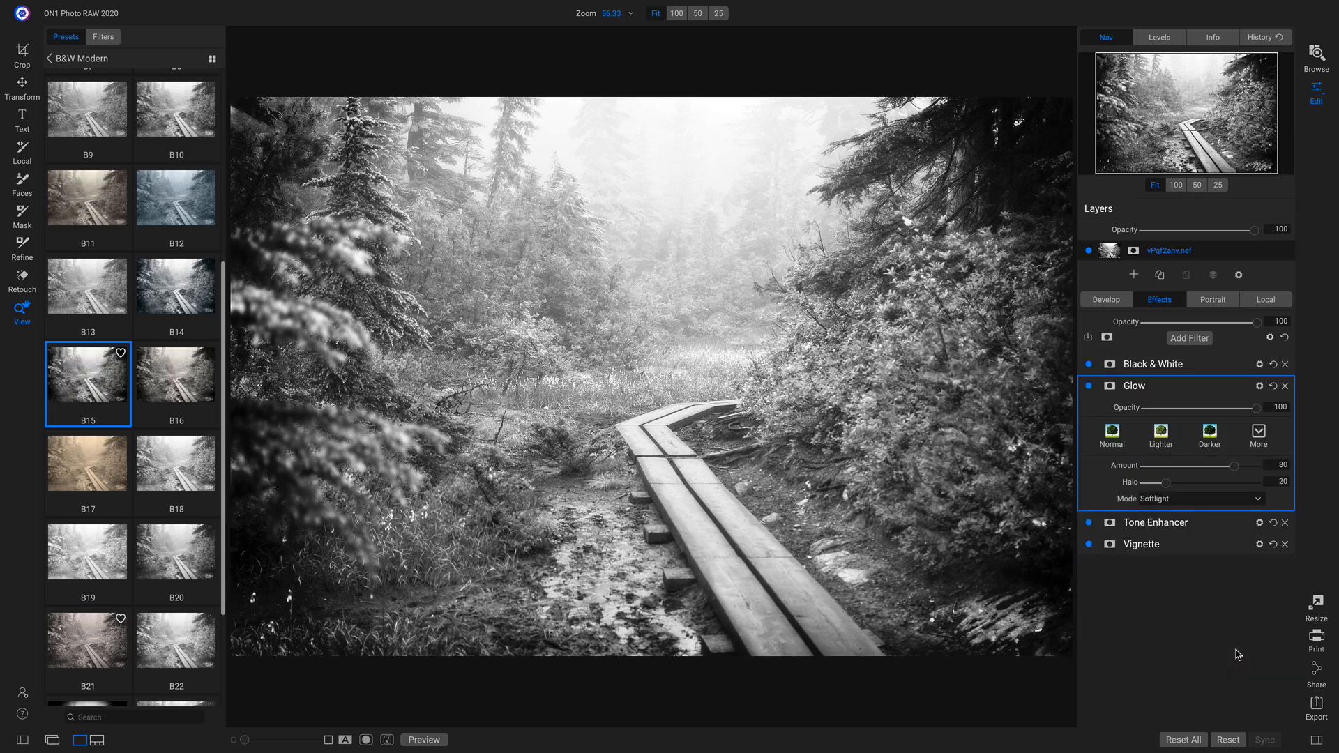
{"action": "left_click", "coordinate": [1185, 499]}
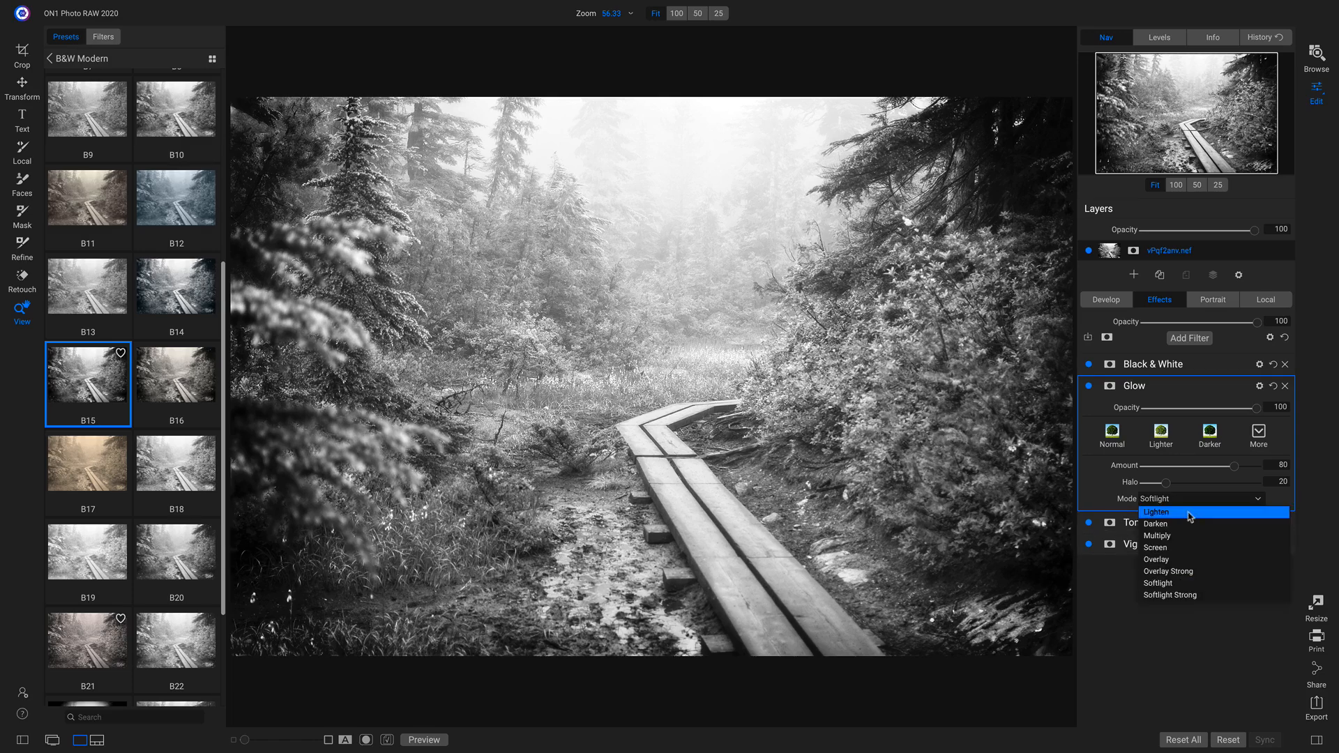
{"action": "left_click", "coordinate": [1158, 536]}
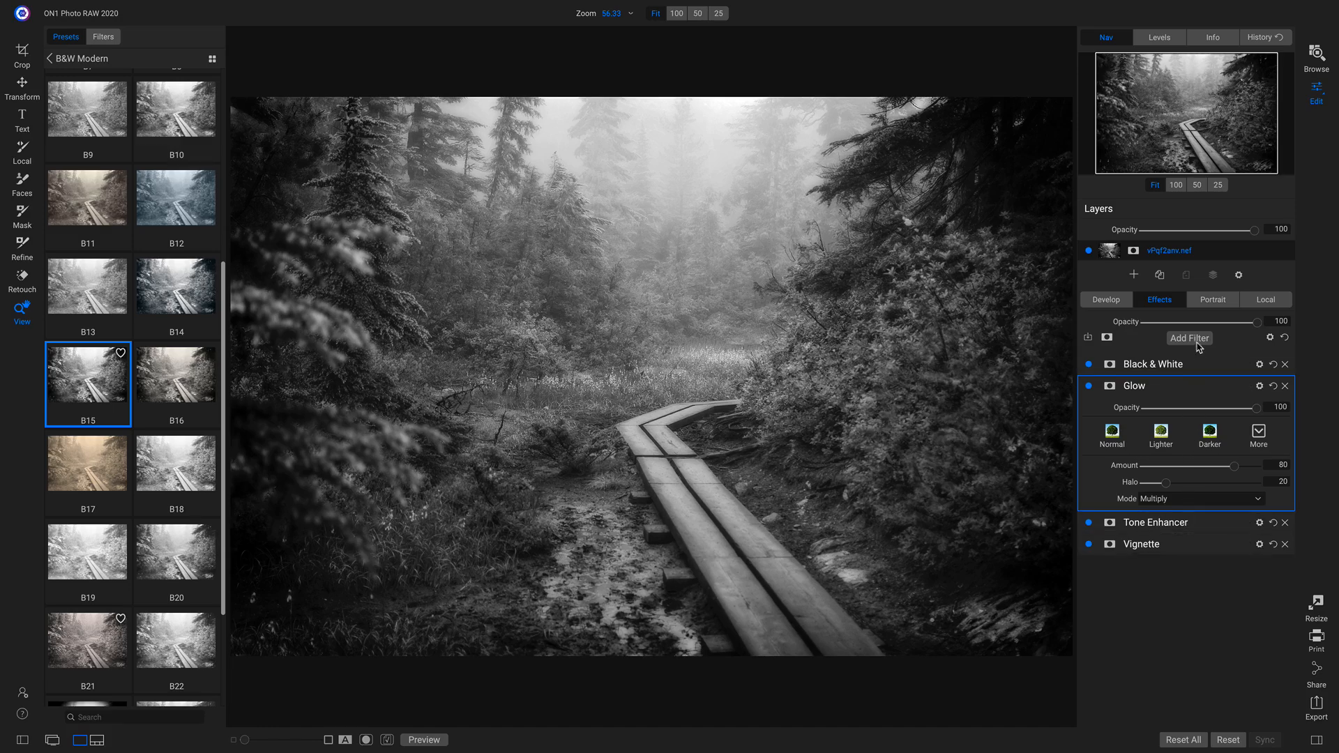
Add a Curves filter with an S-shaped contrast curve, then a Weather filter.
{"action": "left_click", "coordinate": [1188, 337]}
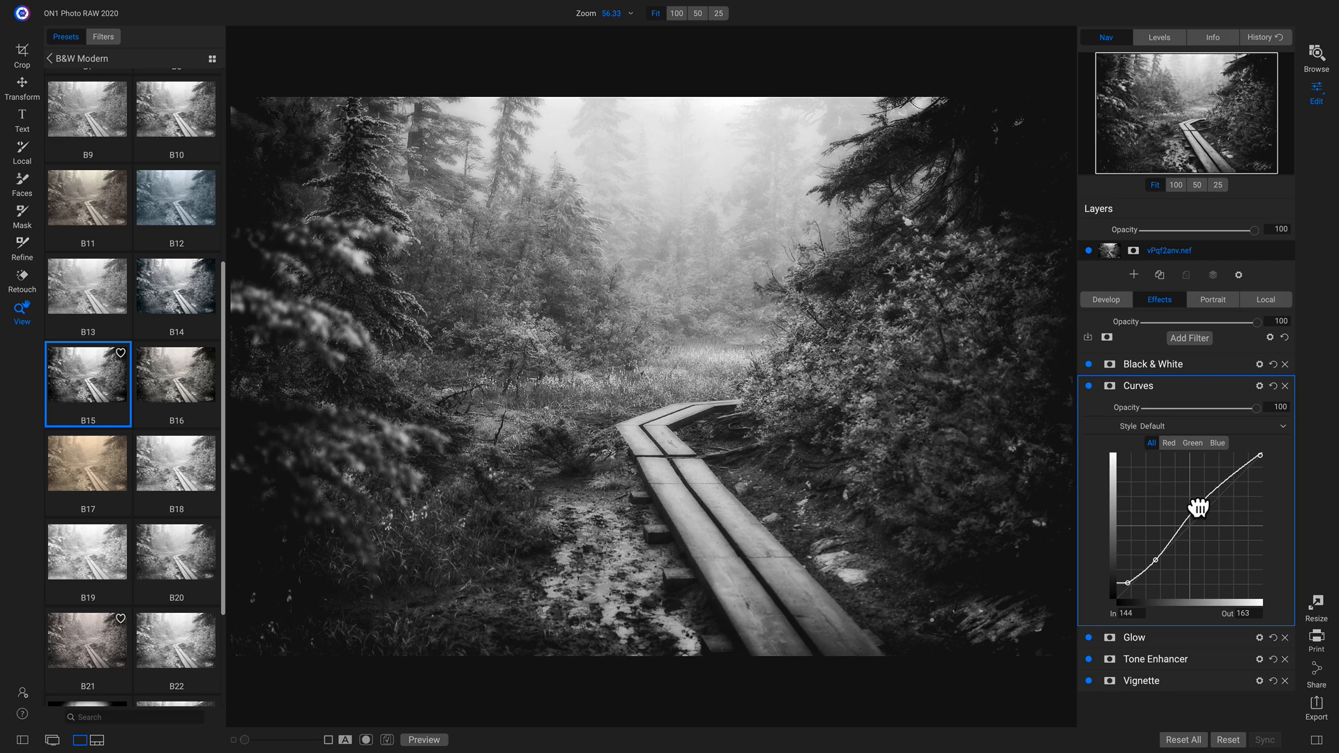
{"action": "mouse_move", "coordinate": [1208, 468]}
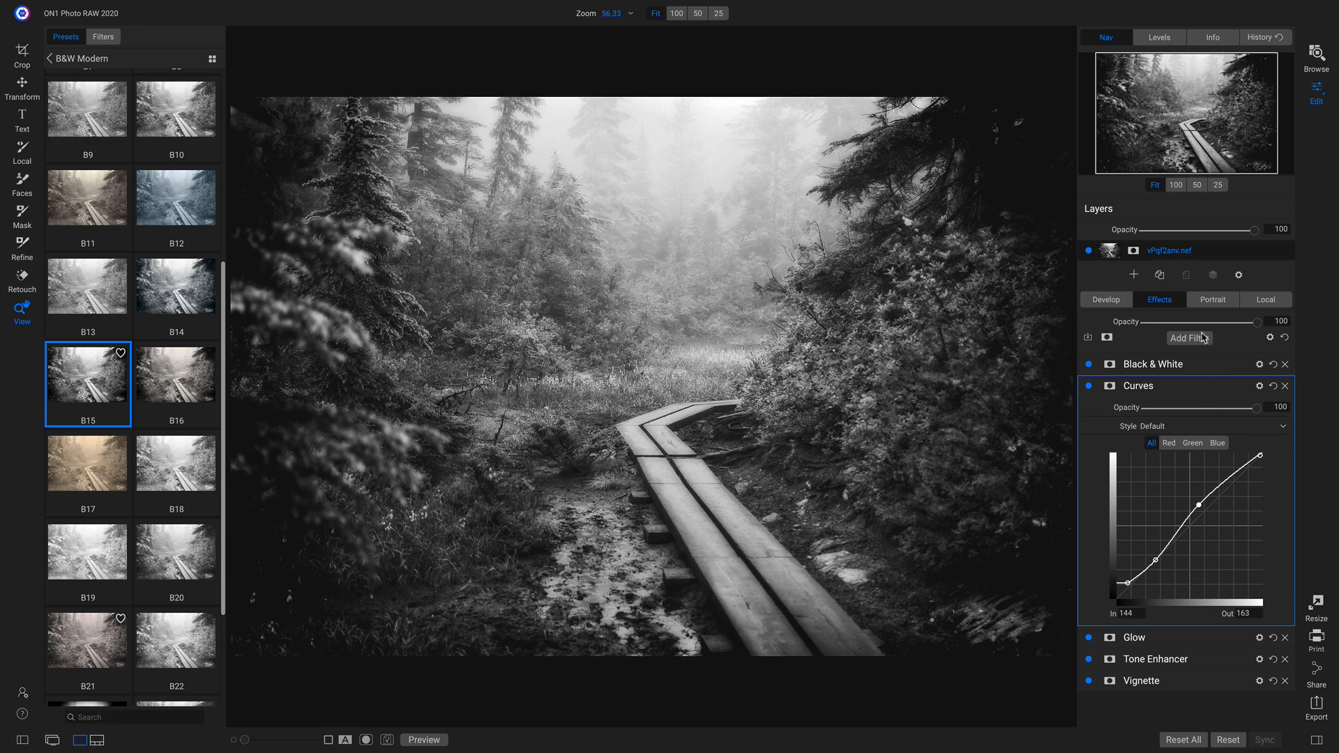
{"action": "left_click", "coordinate": [1188, 337]}
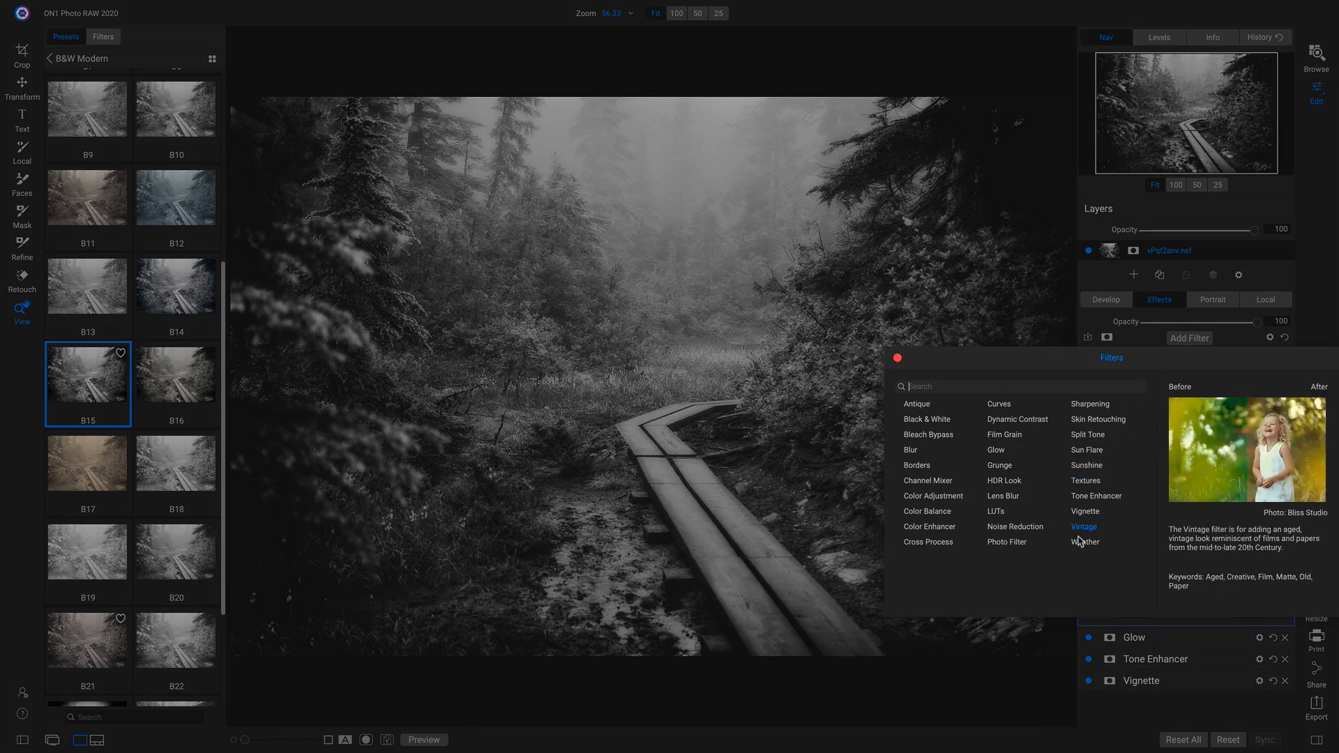
{"action": "mouse_move", "coordinate": [1085, 541]}
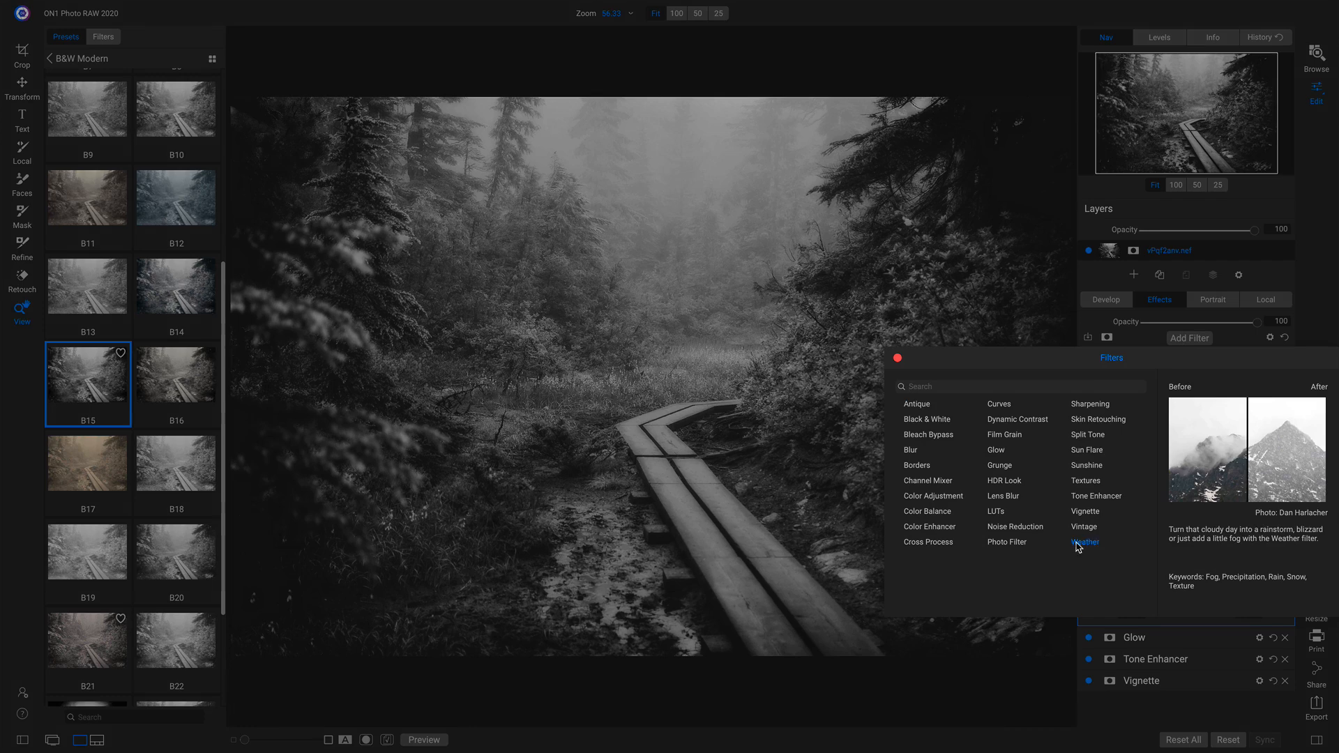
{"action": "left_click", "coordinate": [1085, 541]}
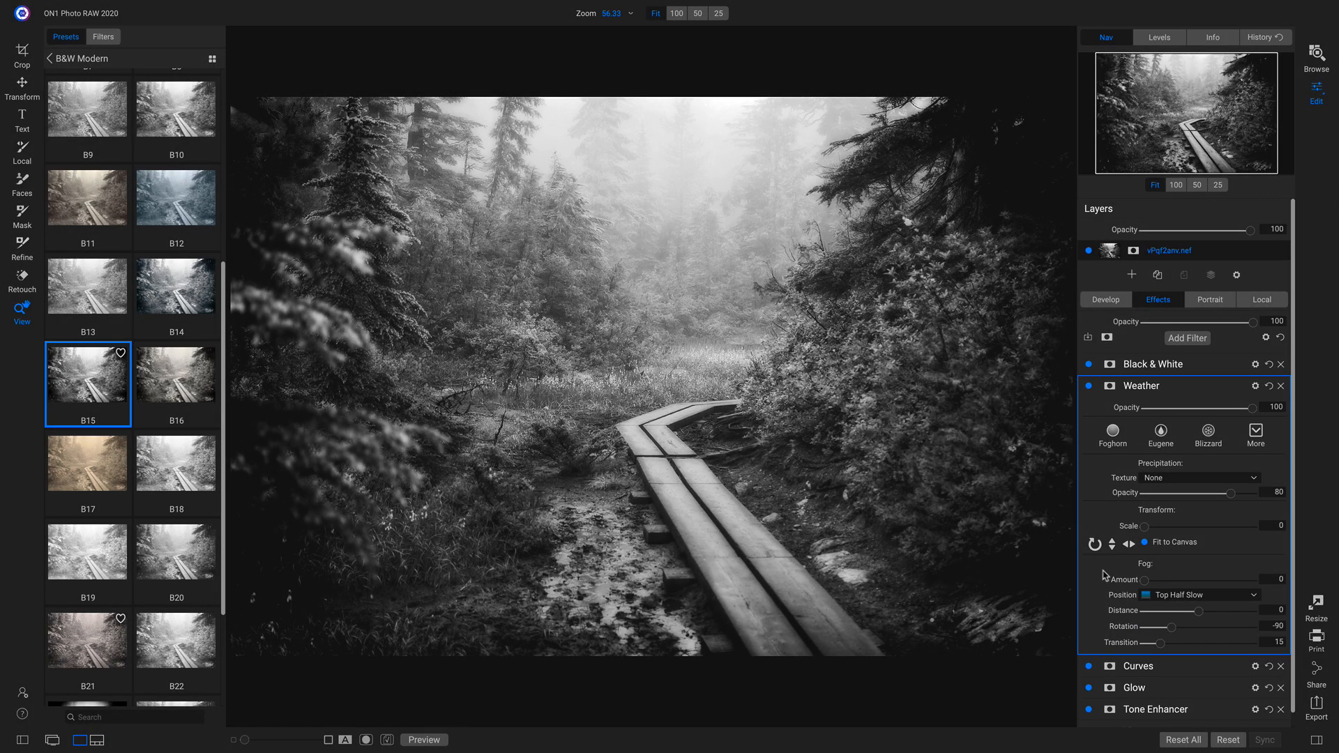
Set the Weather precipitation texture to Accumulation snow at about 94 opacity.
{"action": "left_click", "coordinate": [1200, 477]}
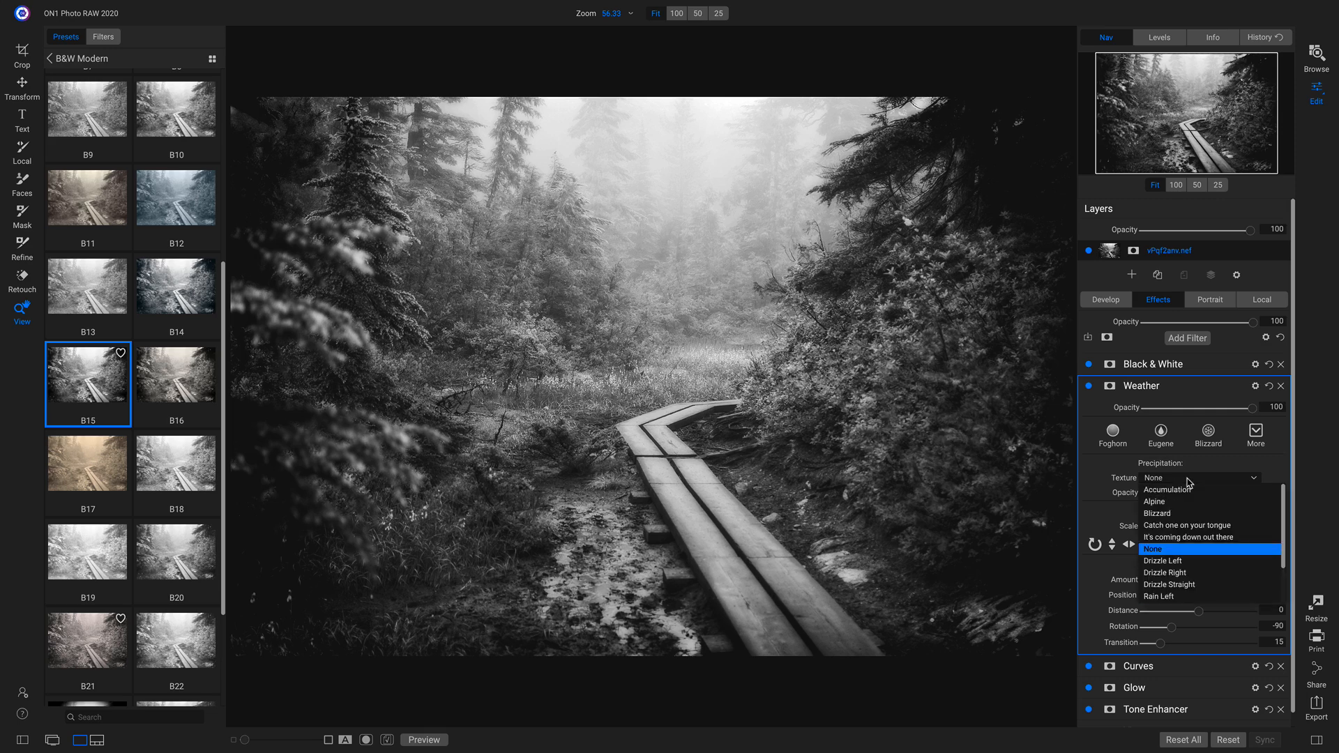
{"action": "left_click", "coordinate": [1167, 489]}
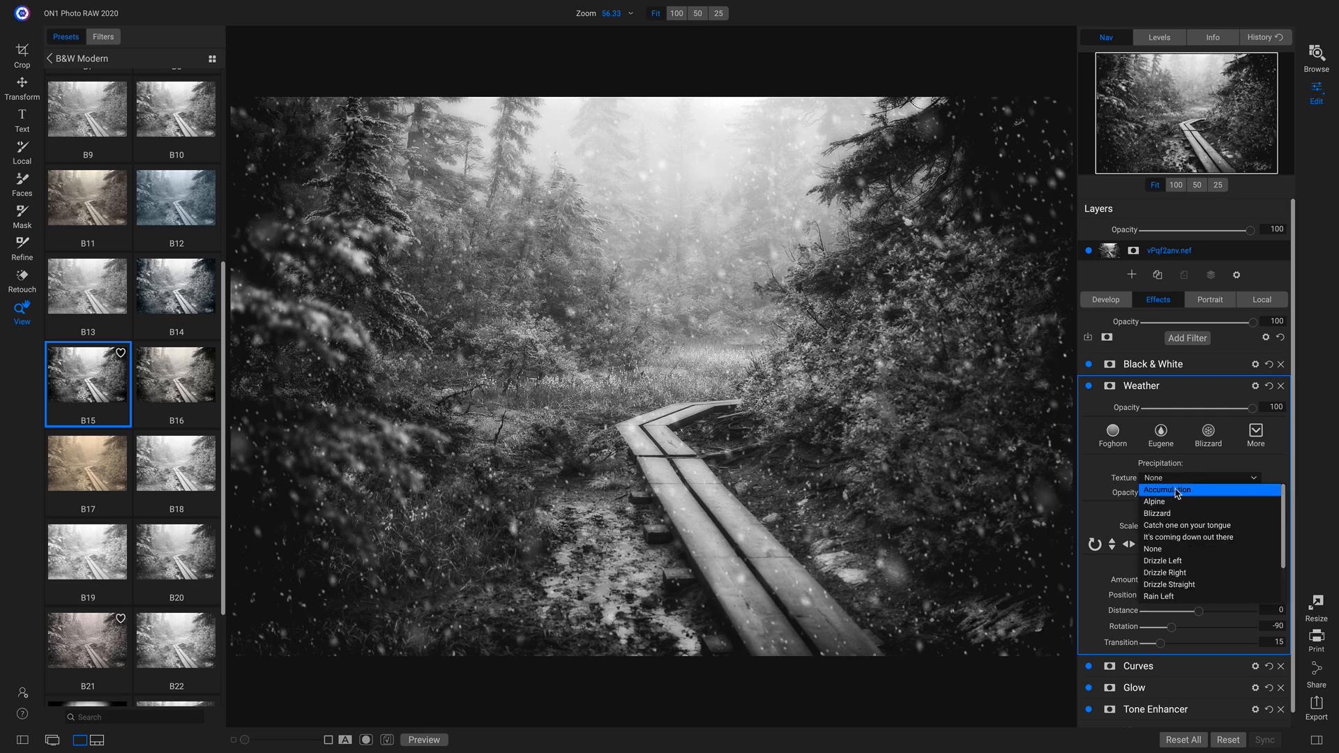
{"action": "left_click", "coordinate": [1167, 490]}
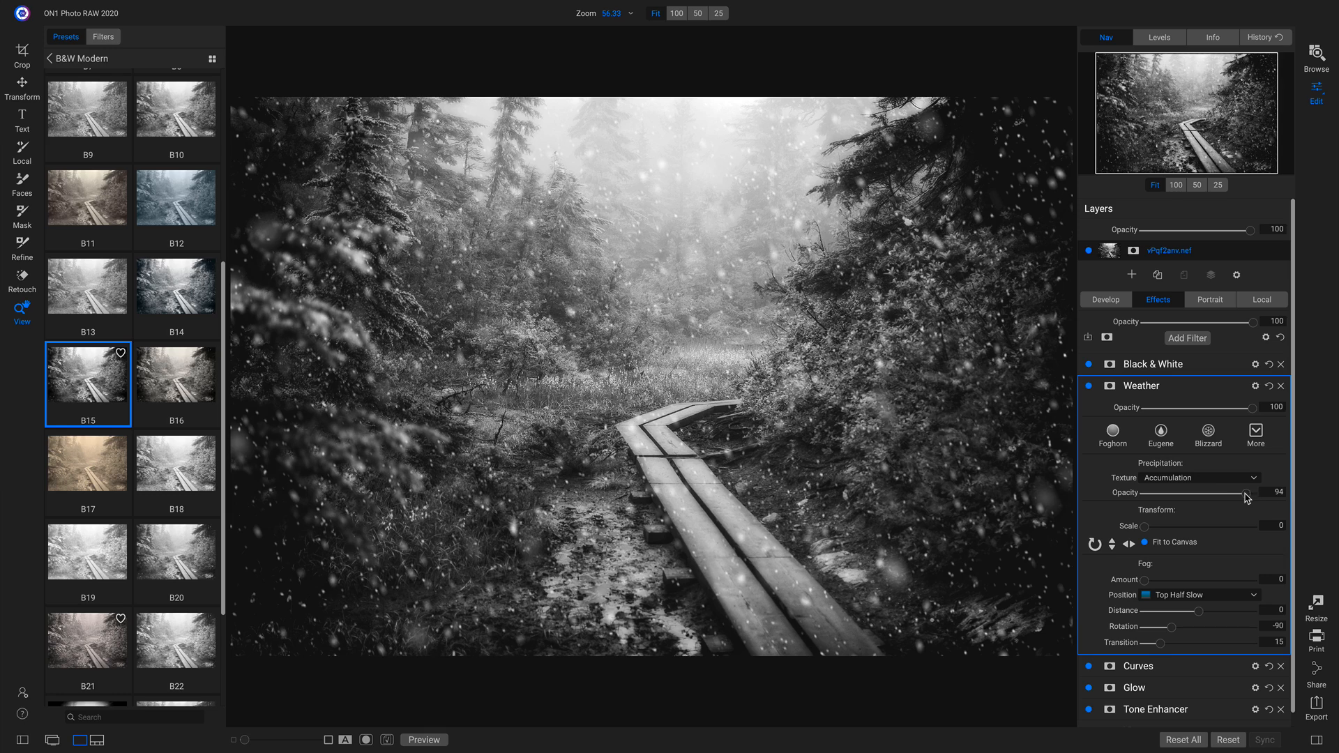
{"action": "mouse_move", "coordinate": [1169, 570]}
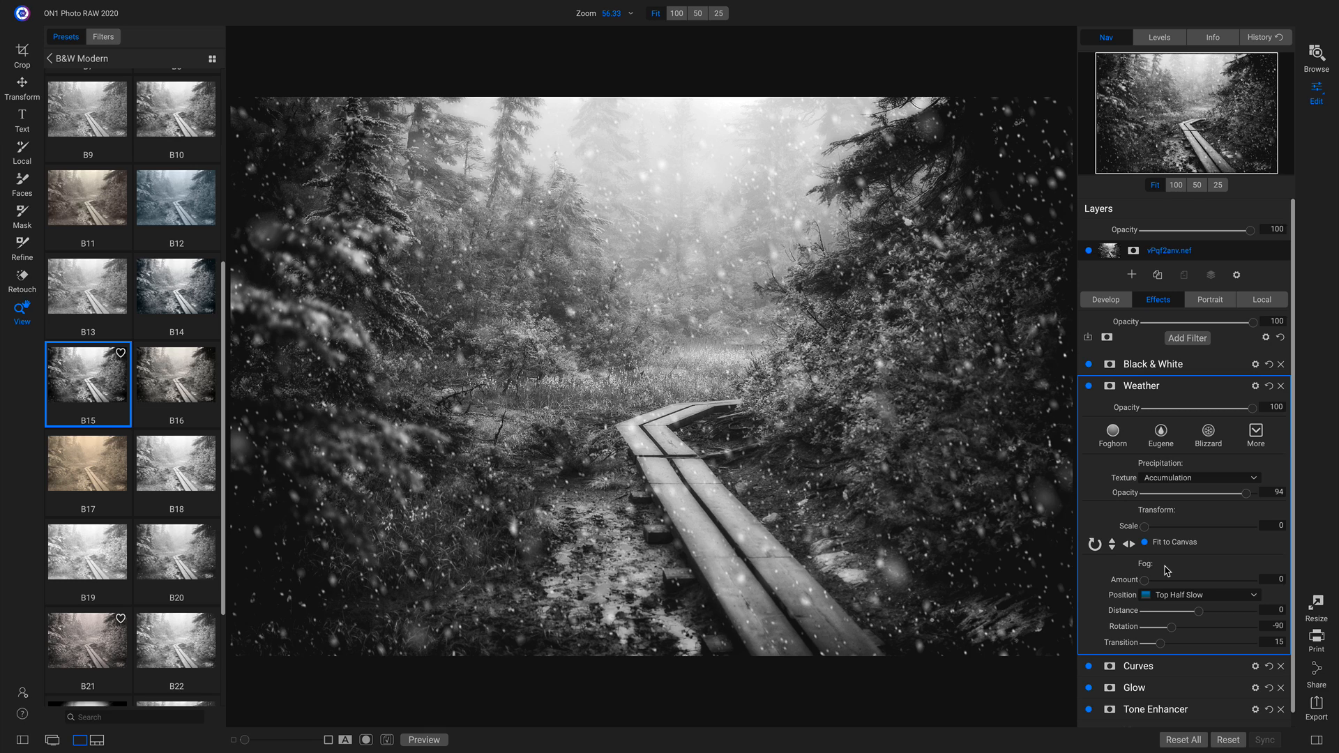
{"action": "mouse_move", "coordinate": [776, 243]}
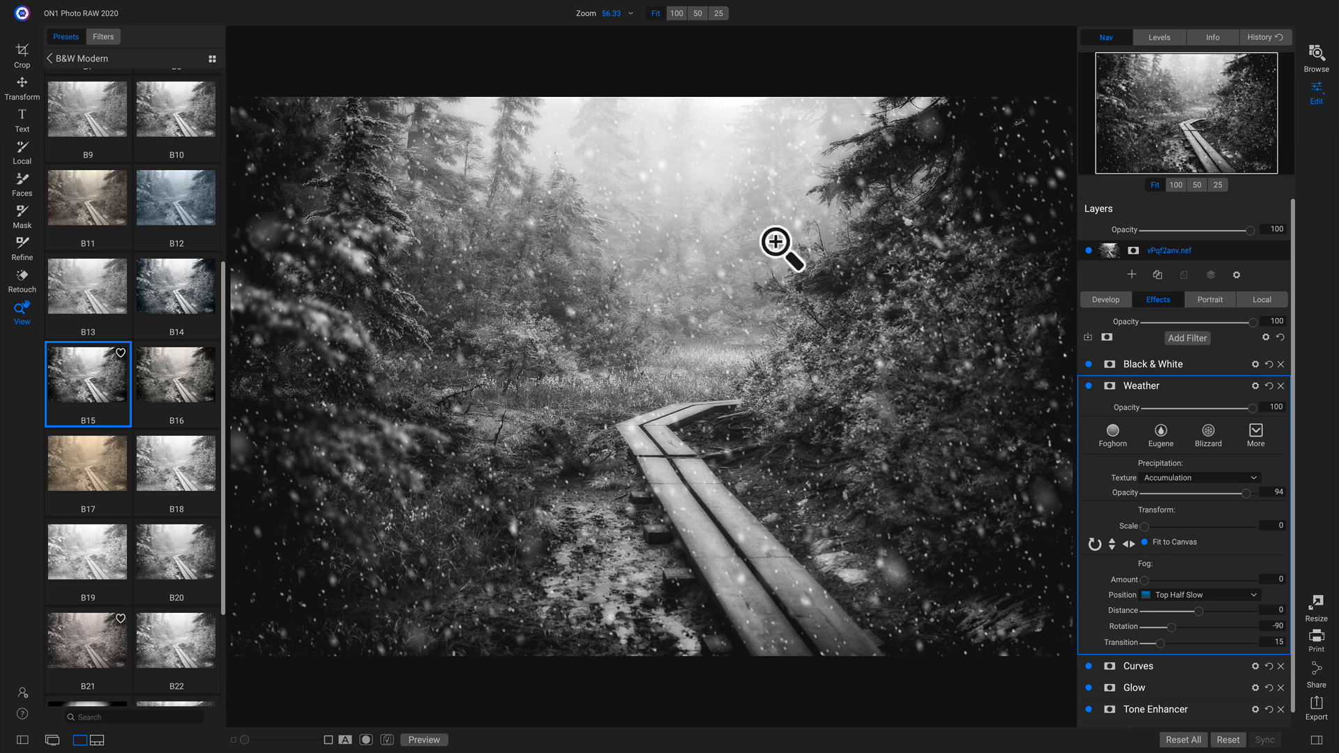
{"action": "mouse_move", "coordinate": [732, 327]}
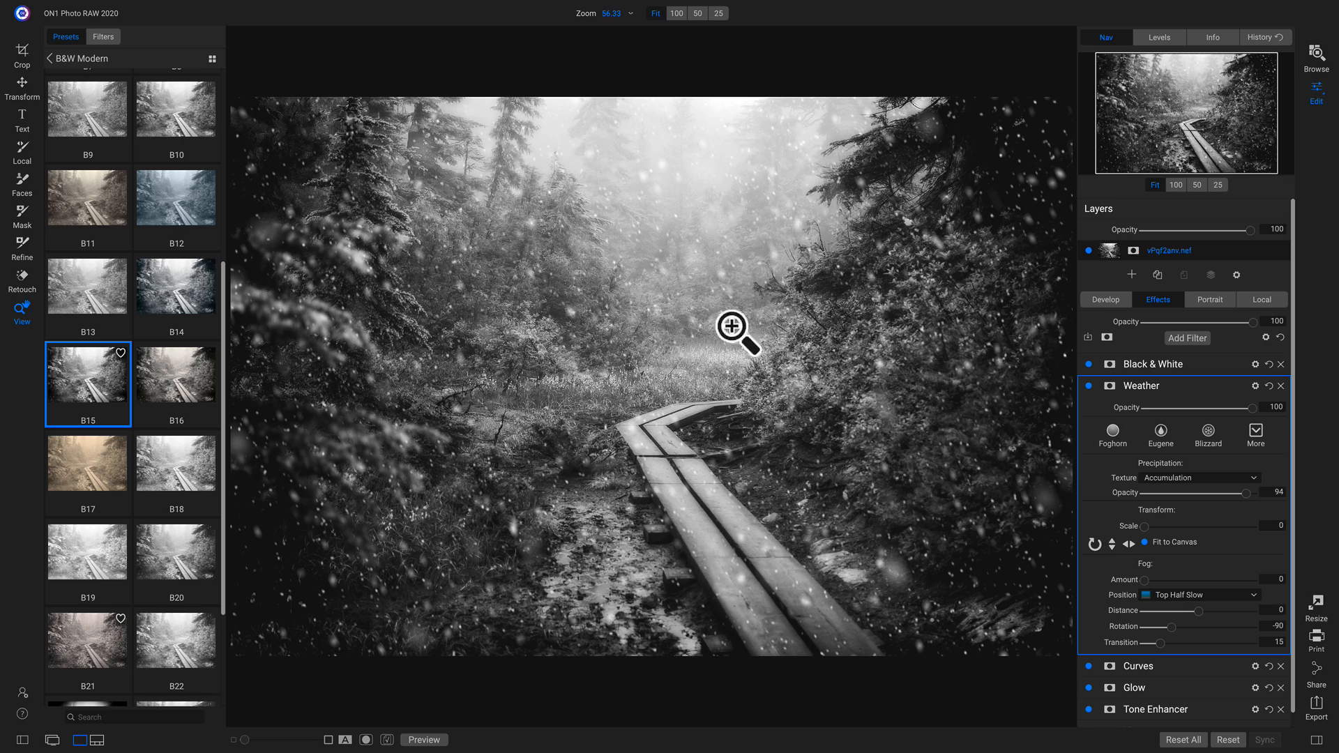
{"action": "mouse_move", "coordinate": [1131, 535]}
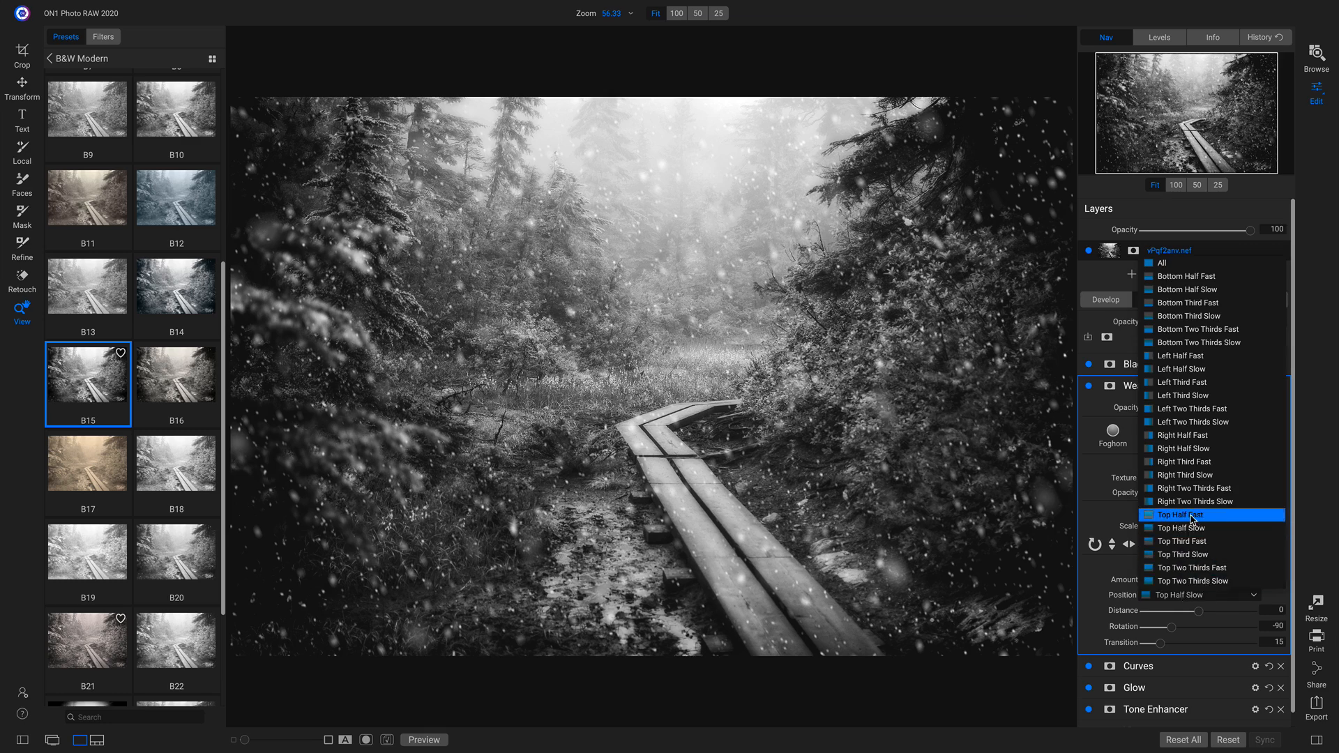
Place fog in the top half with amount around 6 and transition 48.
{"action": "left_click", "coordinate": [1188, 514]}
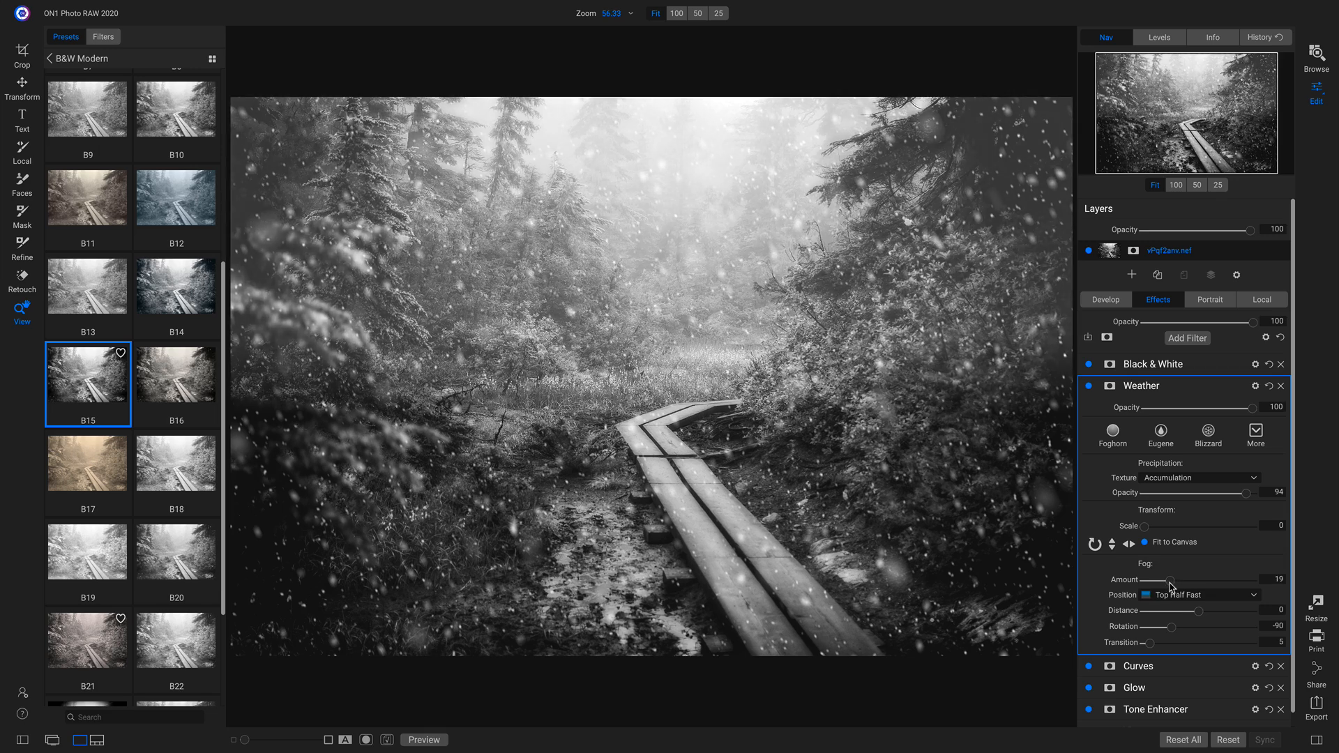
{"action": "mouse_move", "coordinate": [1169, 580]}
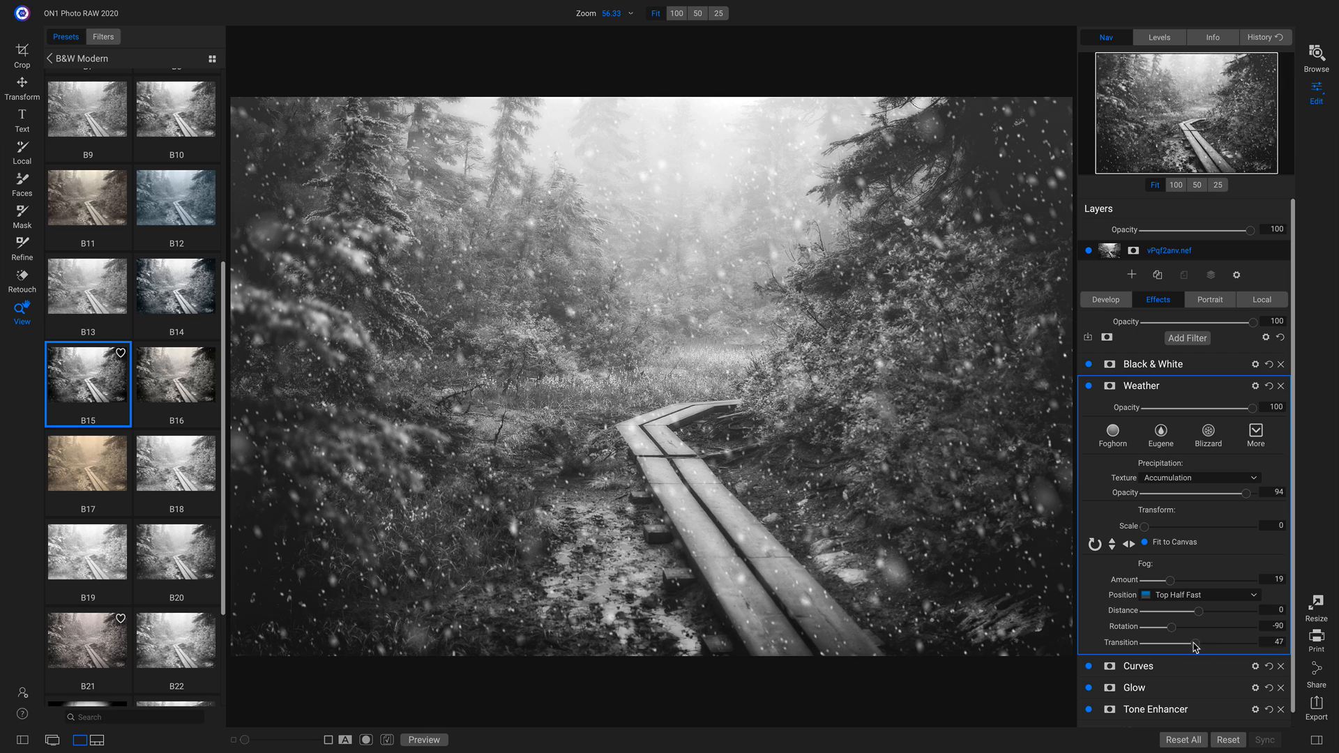
{"action": "left_click", "coordinate": [1195, 594]}
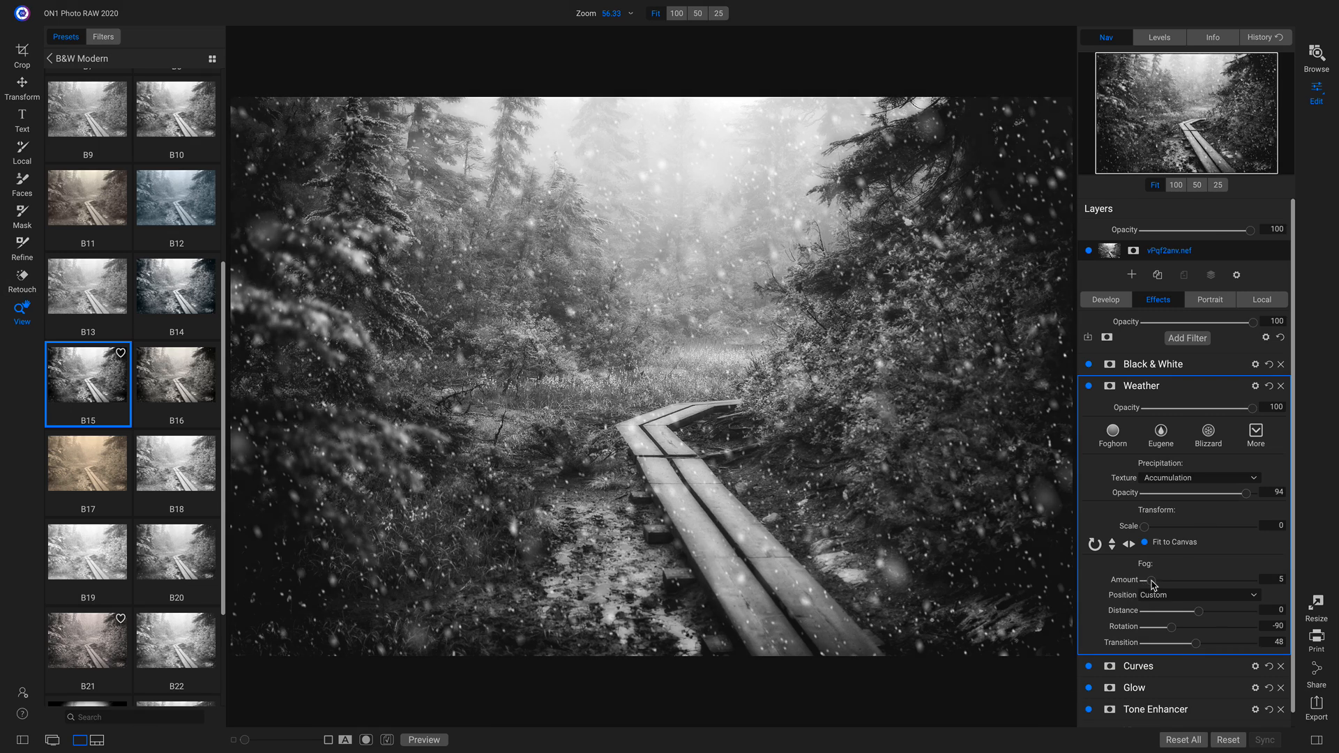
{"action": "mouse_move", "coordinate": [1328, 524]}
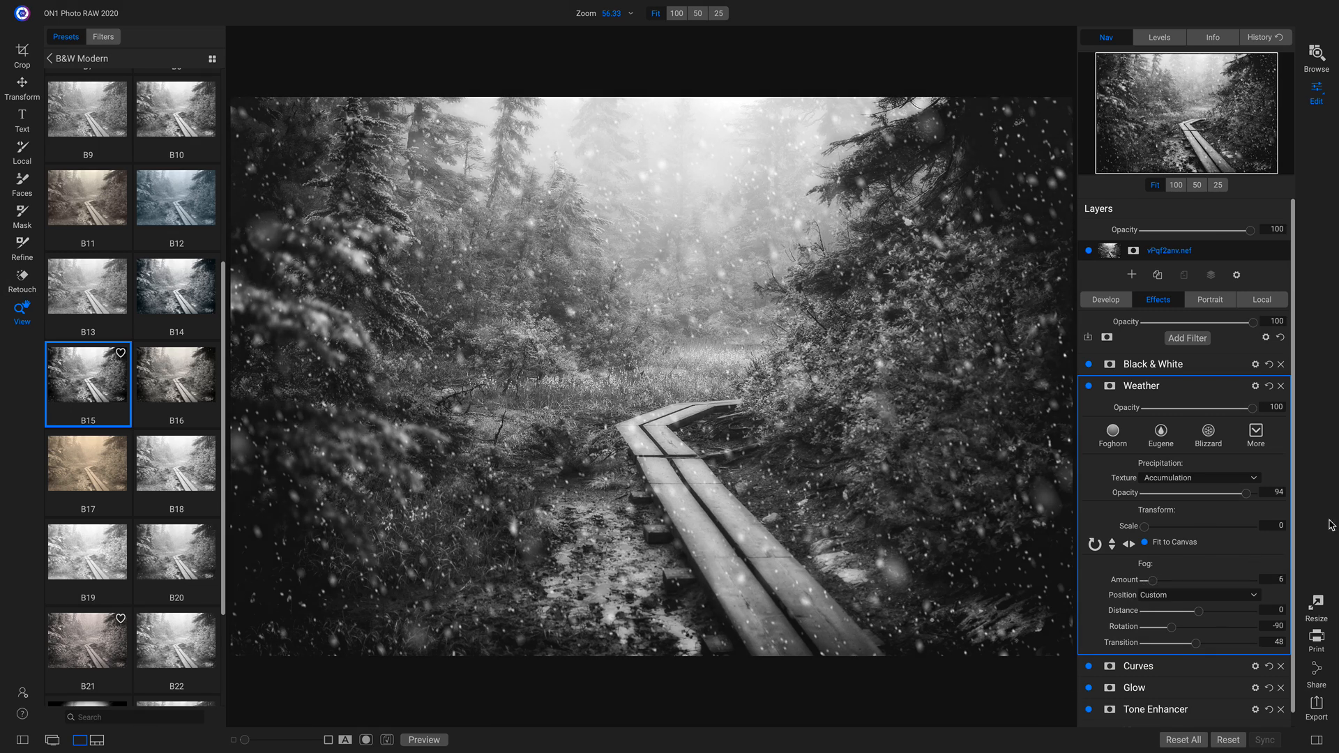
{"action": "mouse_move", "coordinate": [1306, 438]}
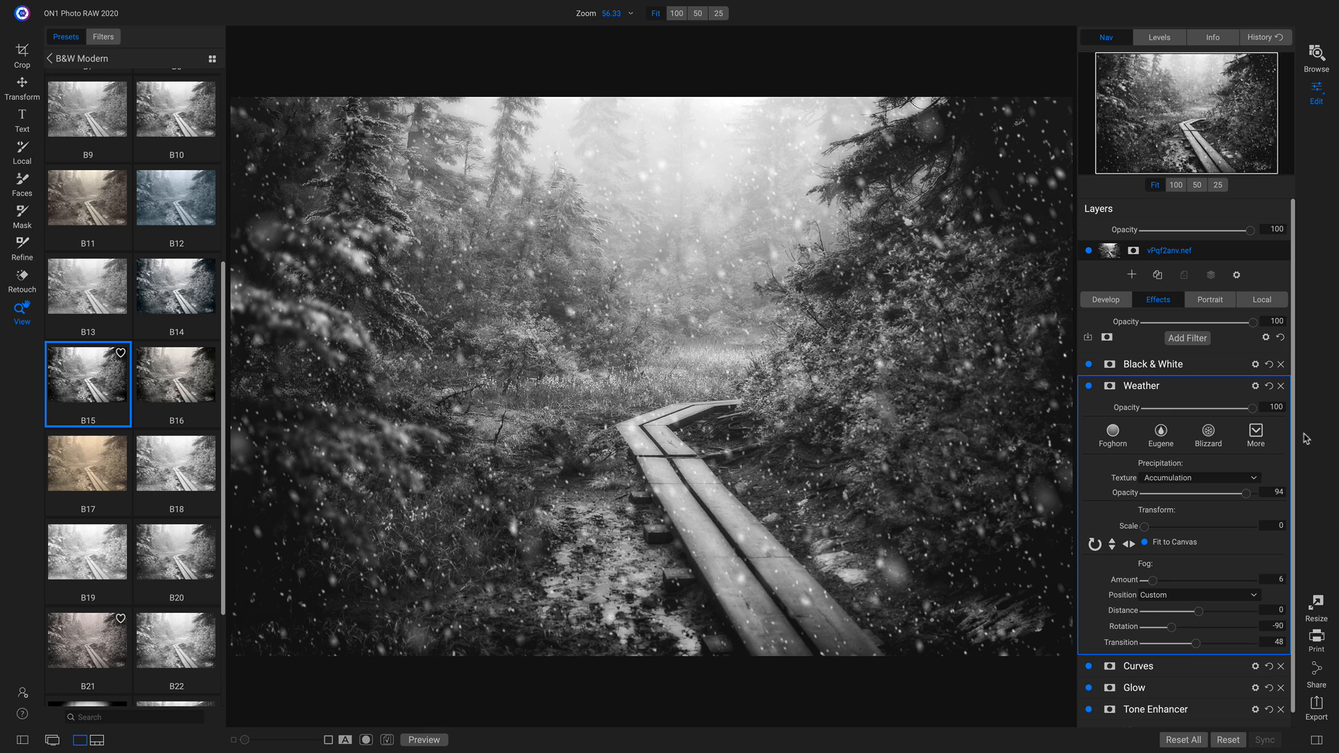
{"action": "mouse_move", "coordinate": [1253, 412]}
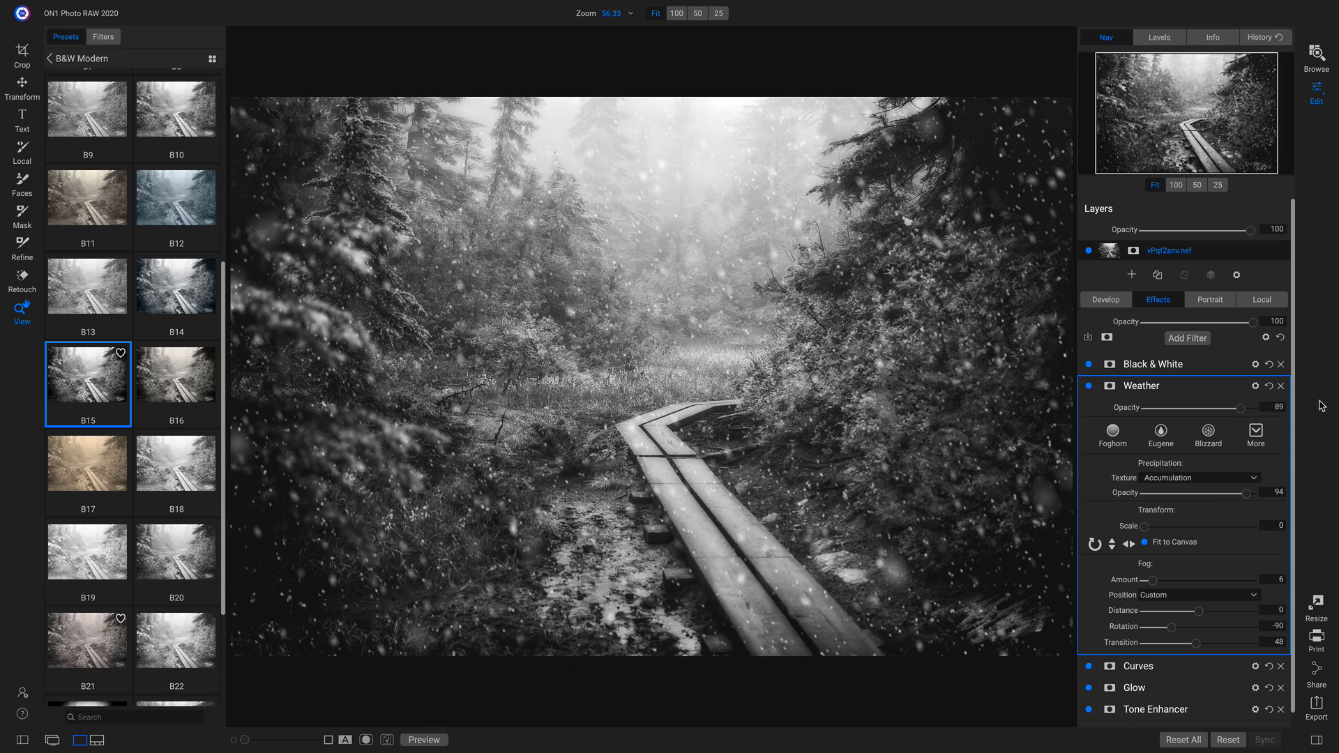
Show the original colour photo to compare against the snowy edit.
{"action": "left_click", "coordinate": [1089, 364]}
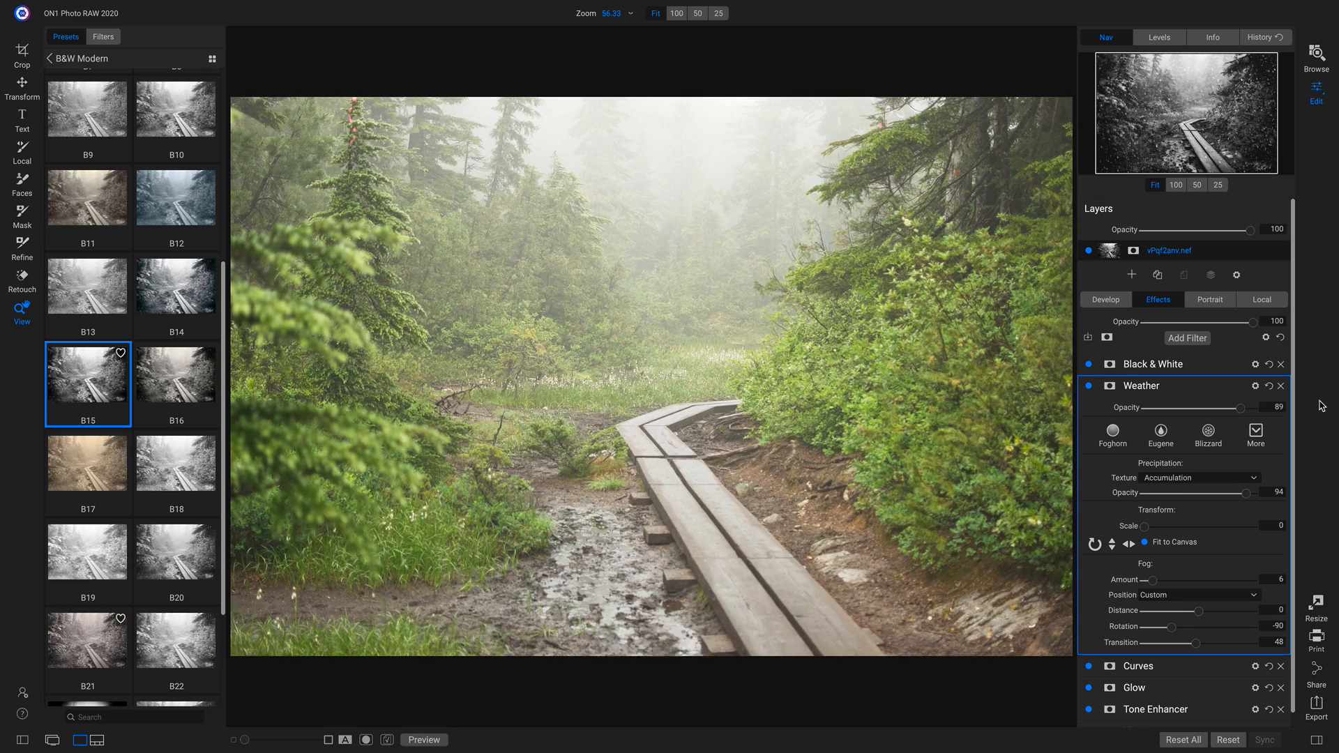